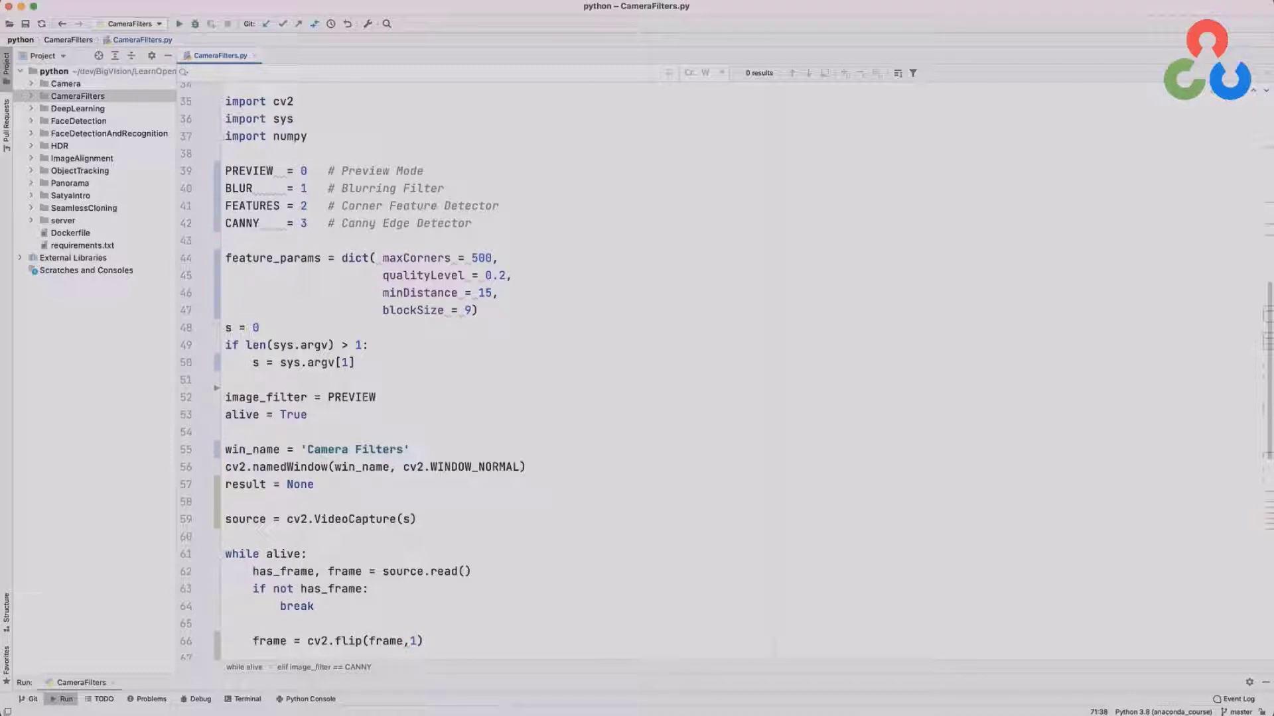
mouse_move(462, 141)
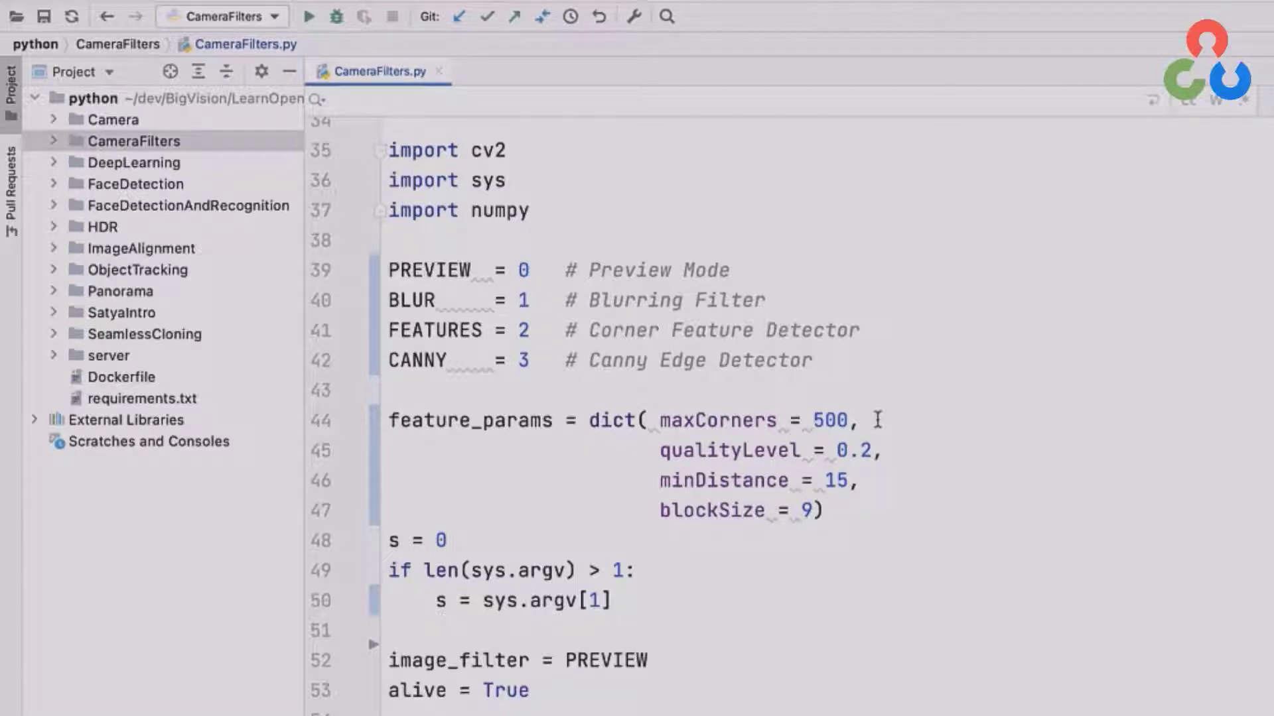
mouse_move(893, 427)
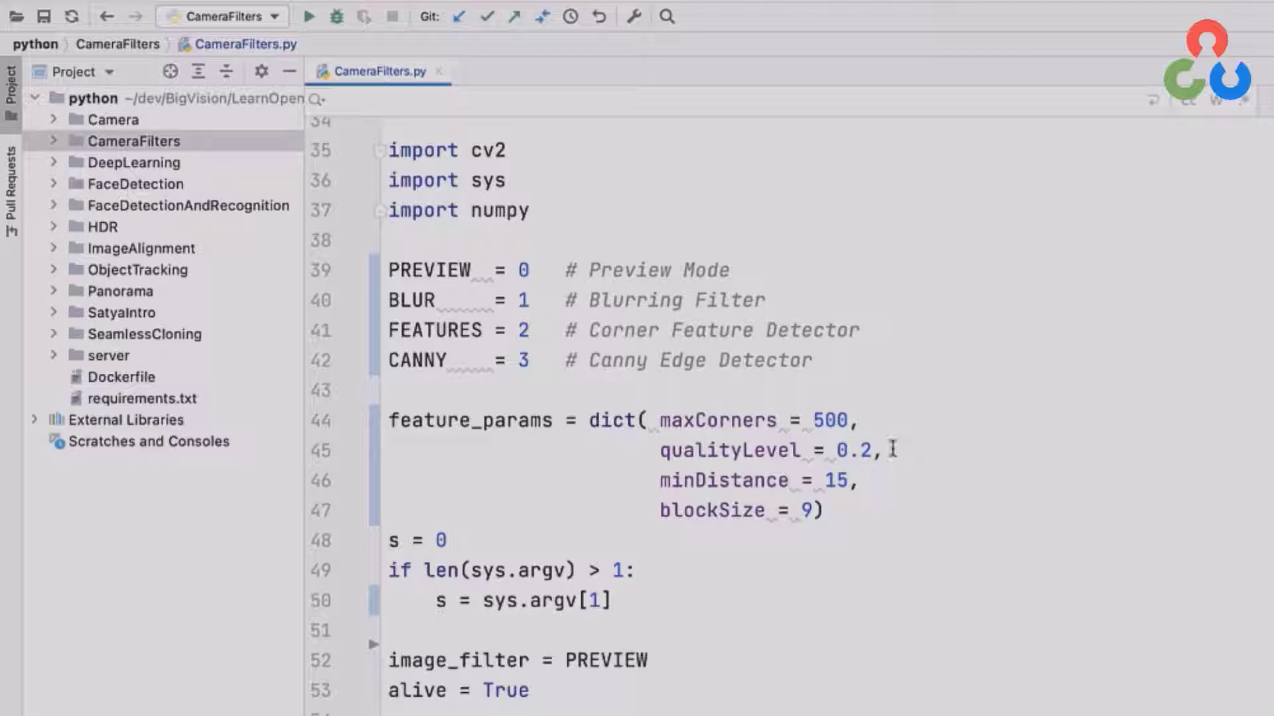
mouse_move(871, 480)
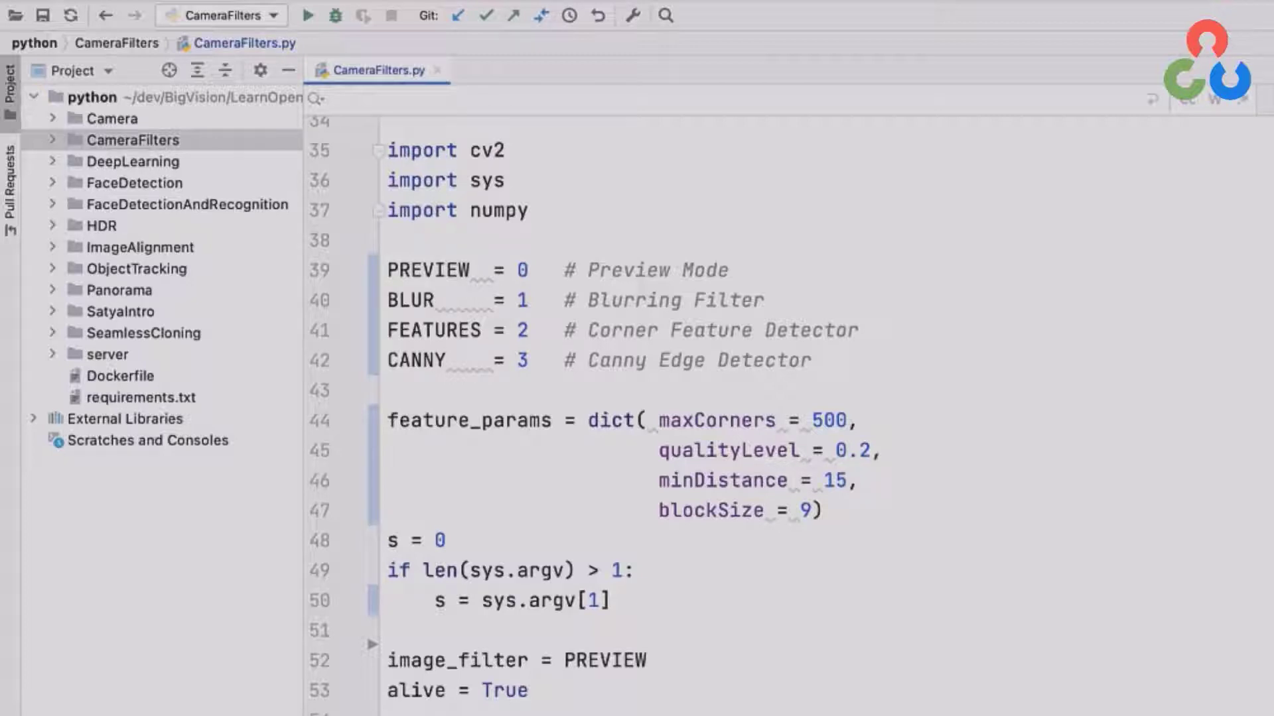
scroll(down, 3)
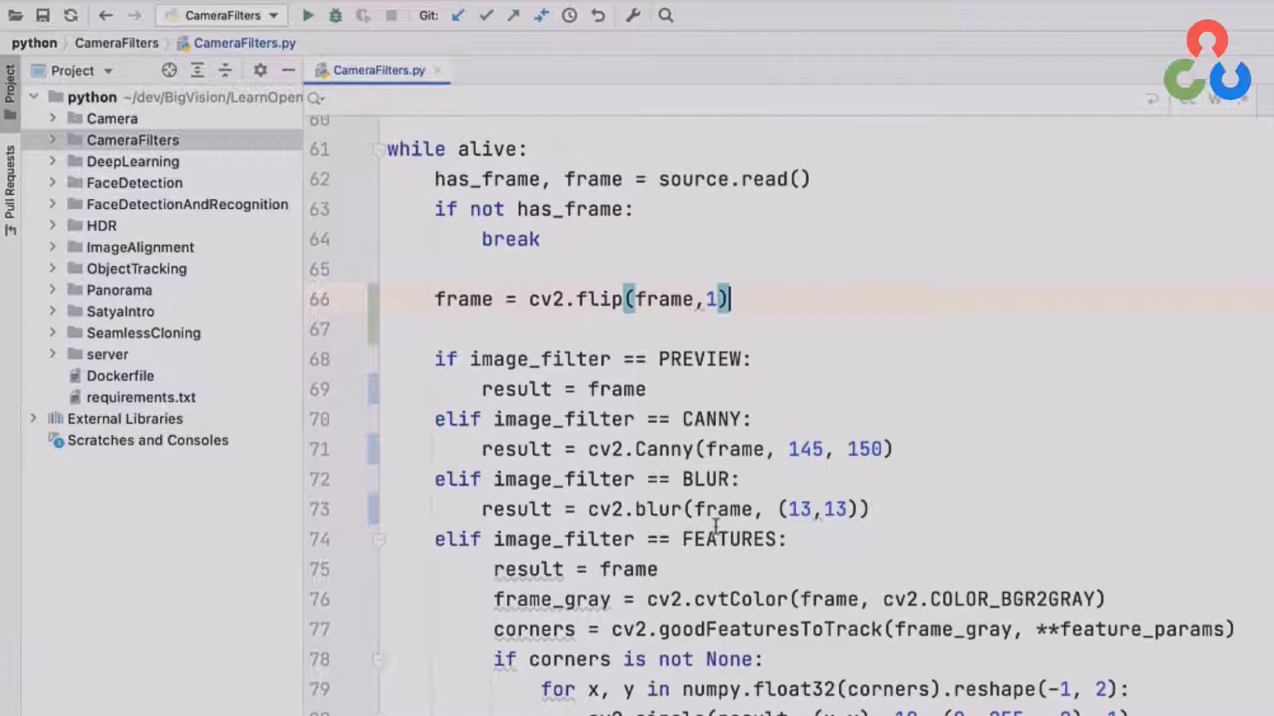
mouse_move(834, 179)
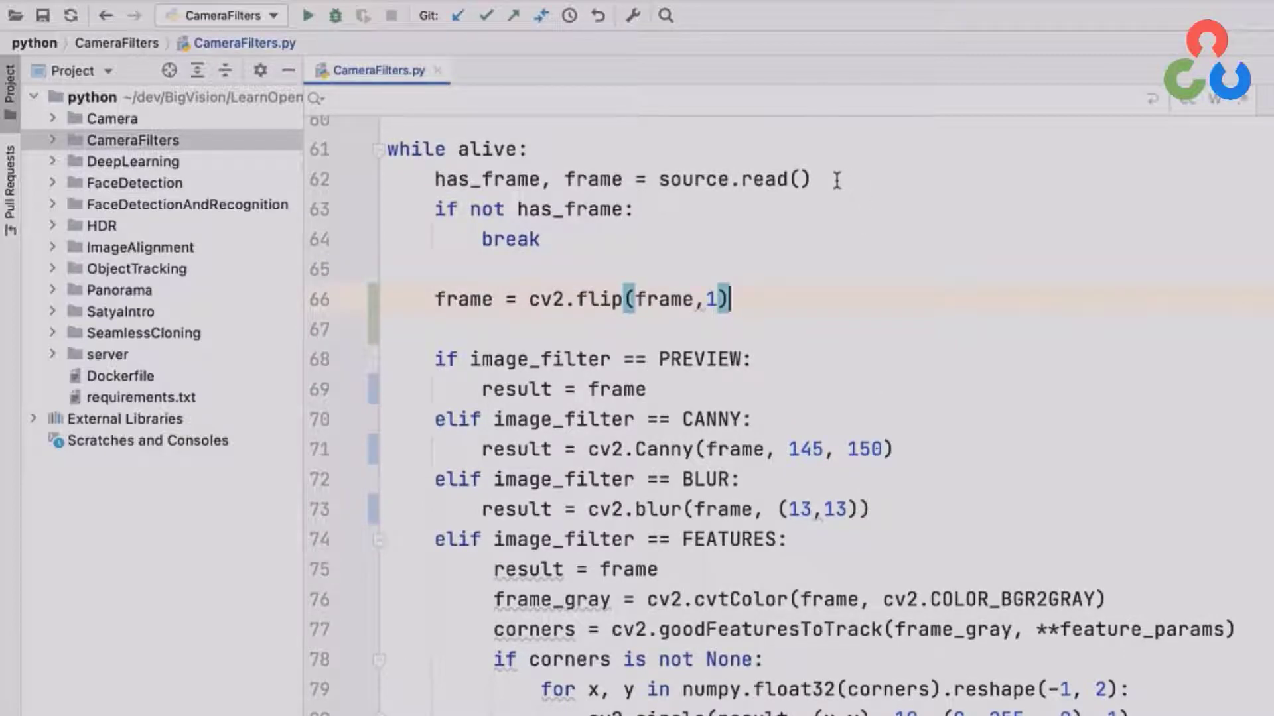
mouse_move(780, 302)
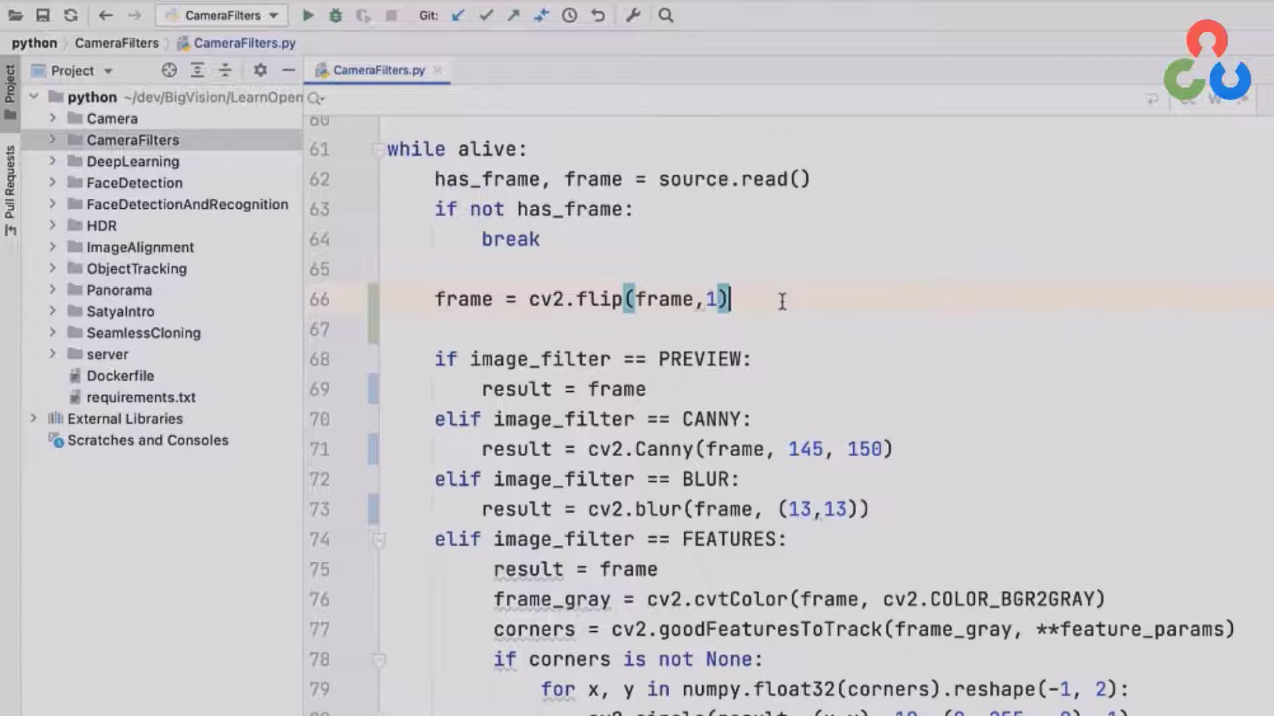
scroll(down, 3)
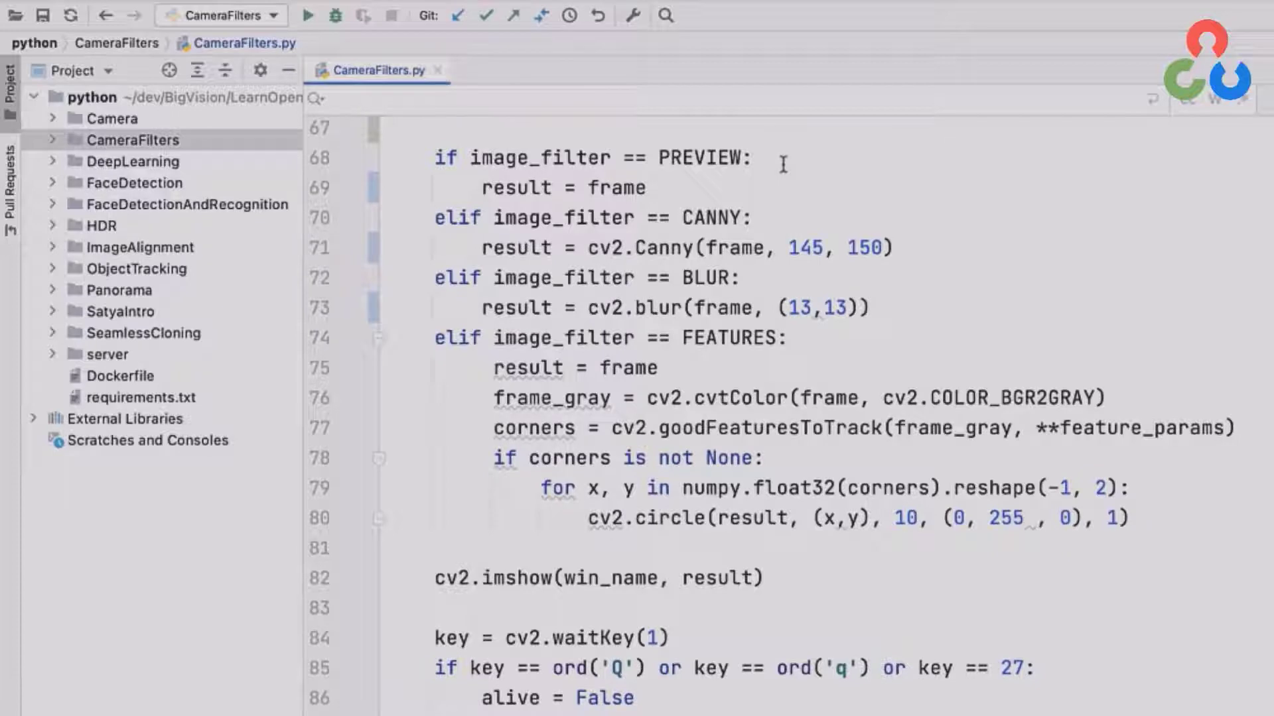
mouse_move(755, 203)
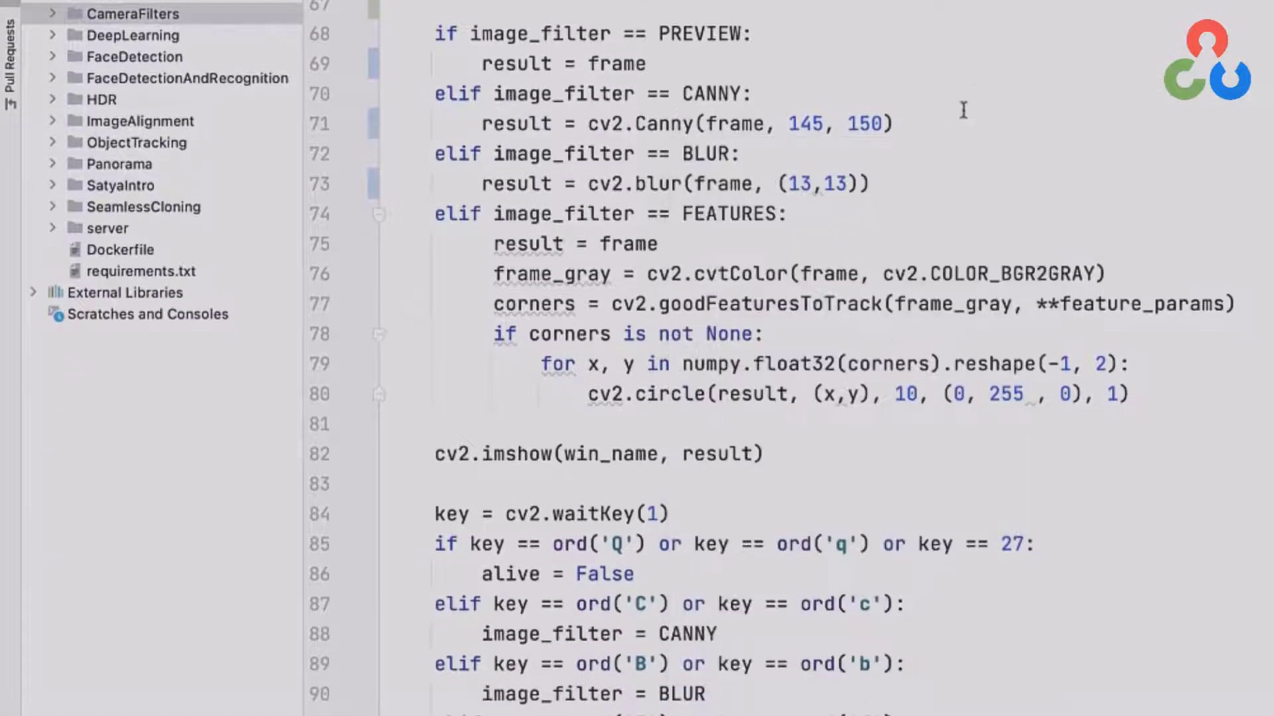
mouse_move(931, 122)
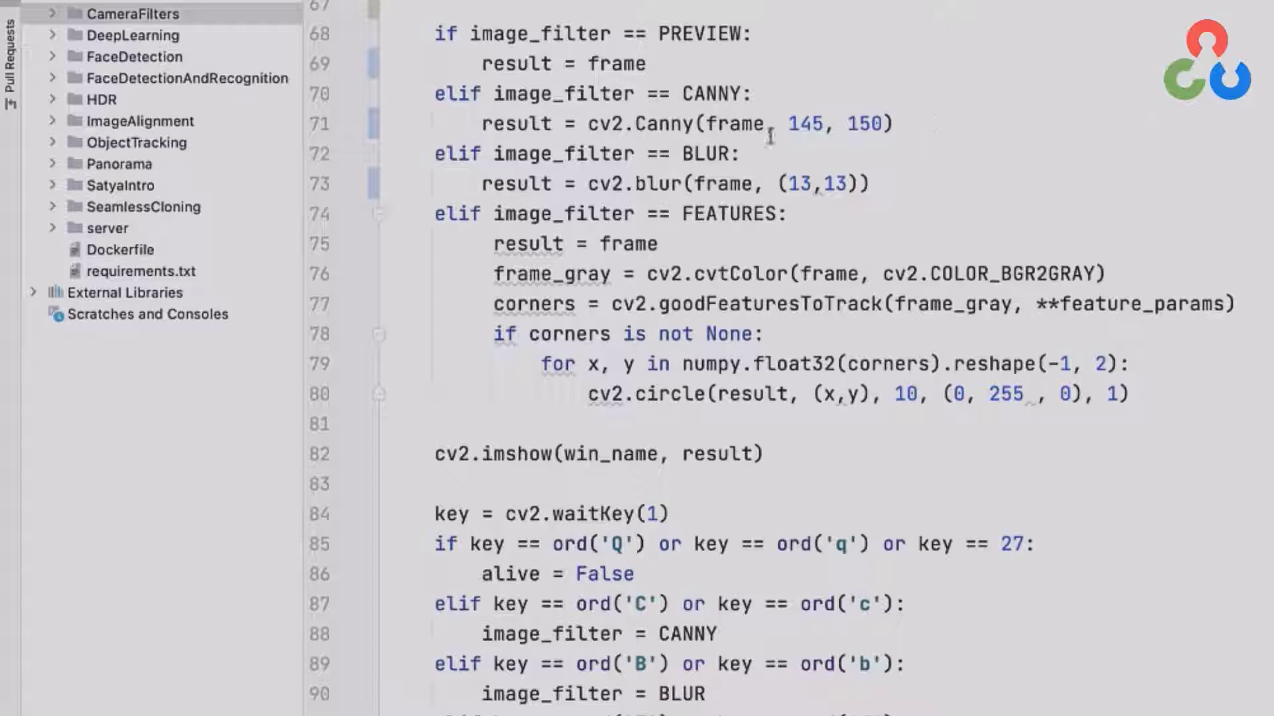
mouse_move(827, 89)
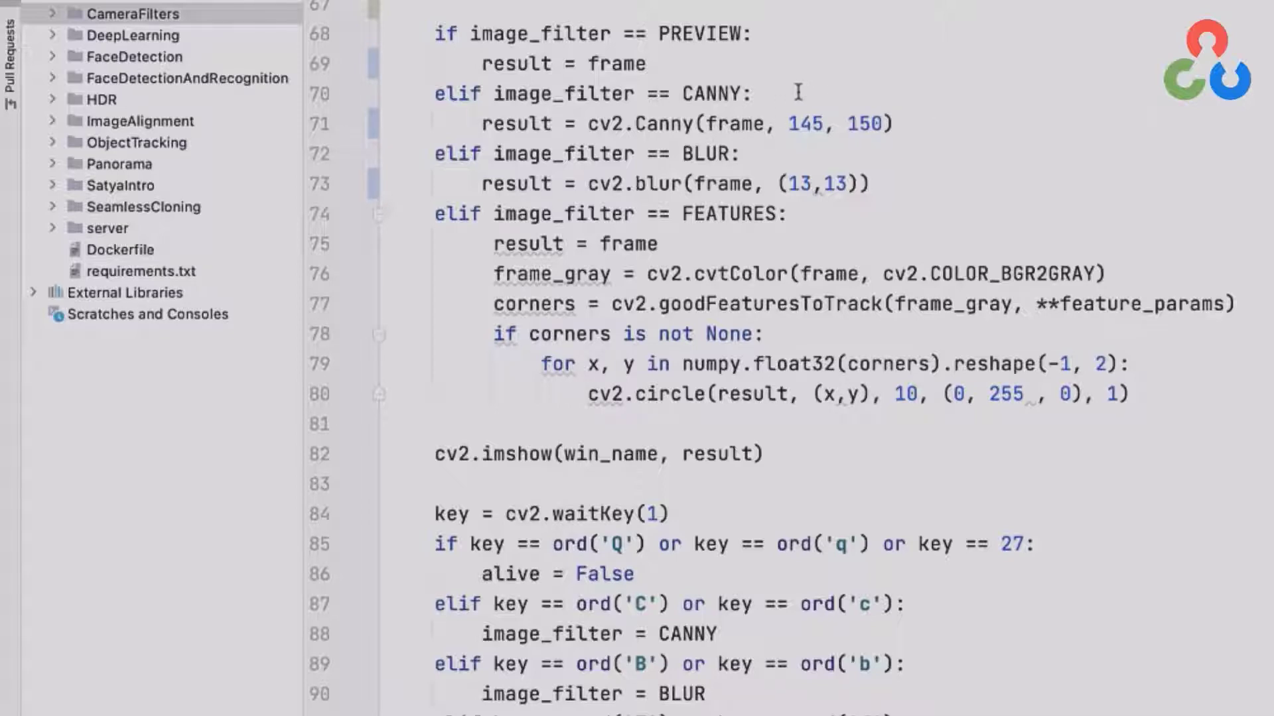
mouse_move(867, 87)
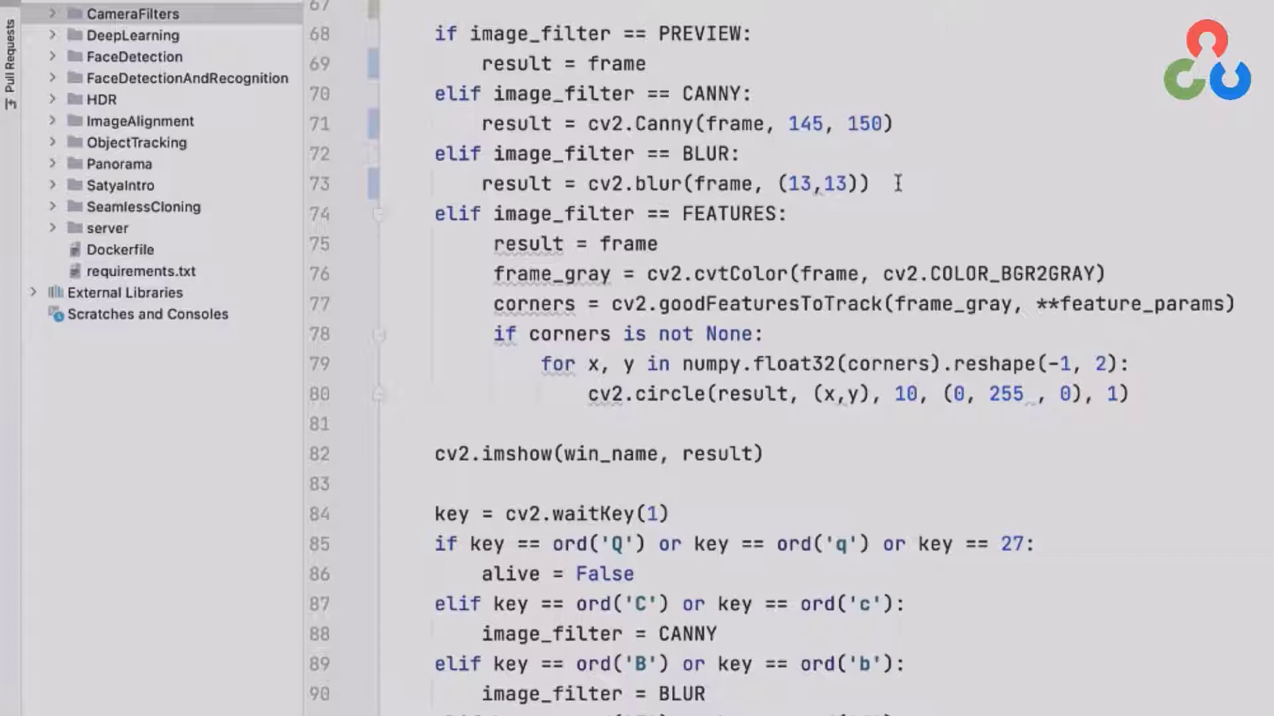
mouse_move(938, 195)
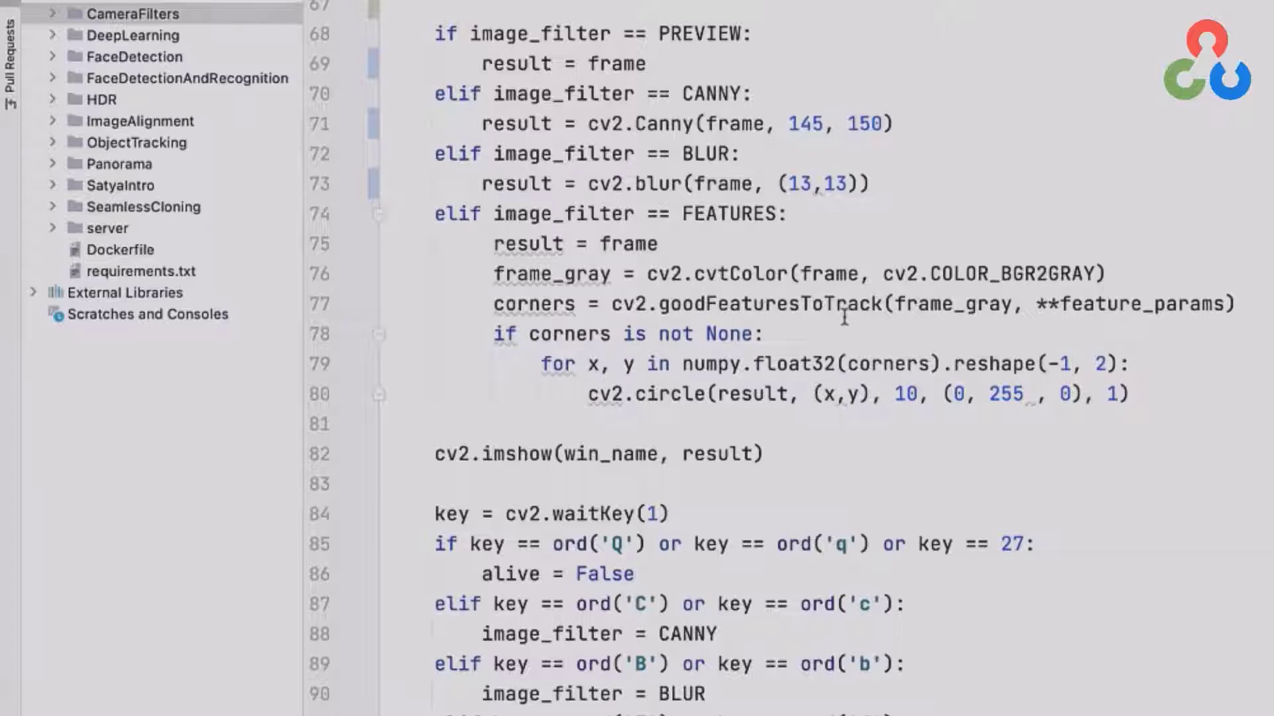
mouse_move(800, 330)
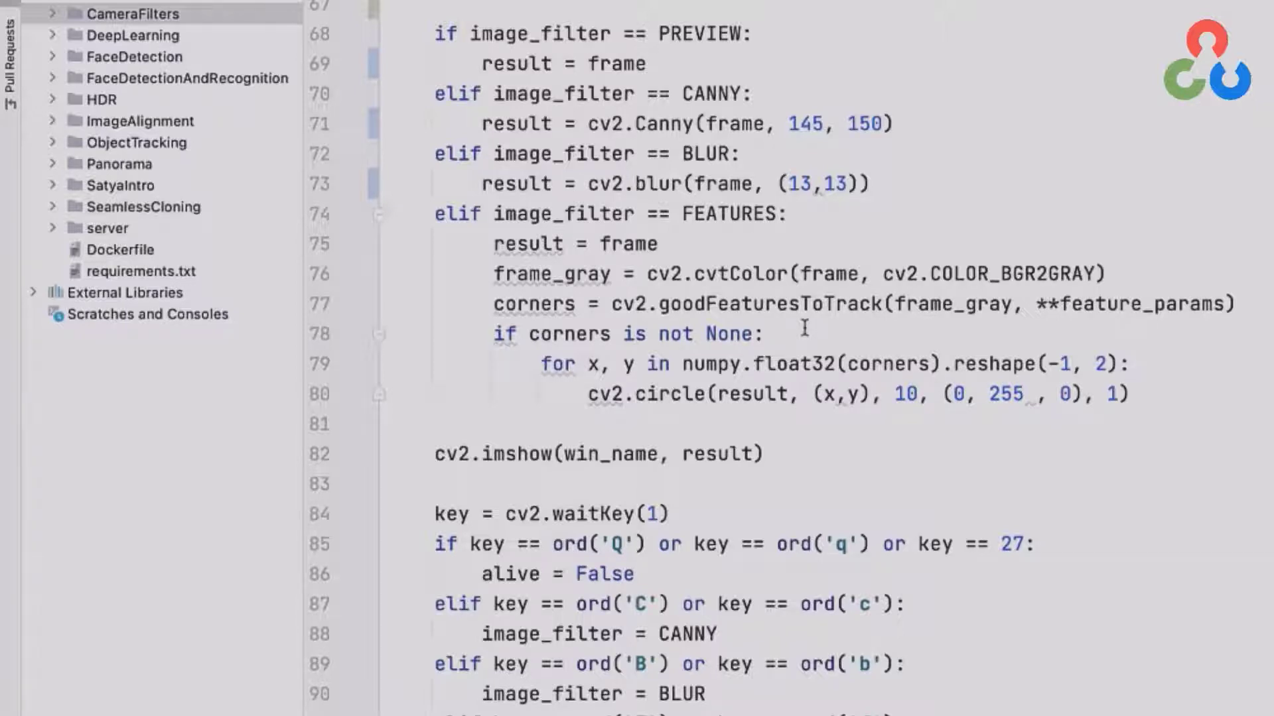
mouse_move(934, 325)
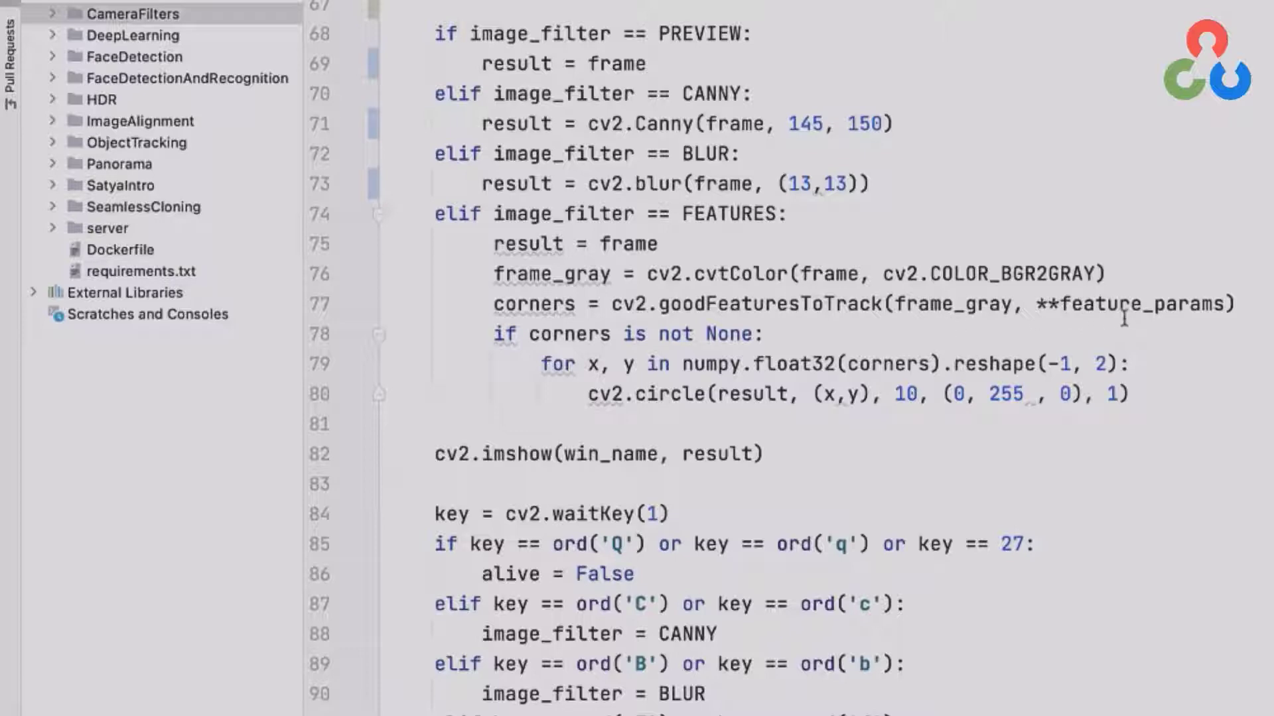
mouse_move(1113, 327)
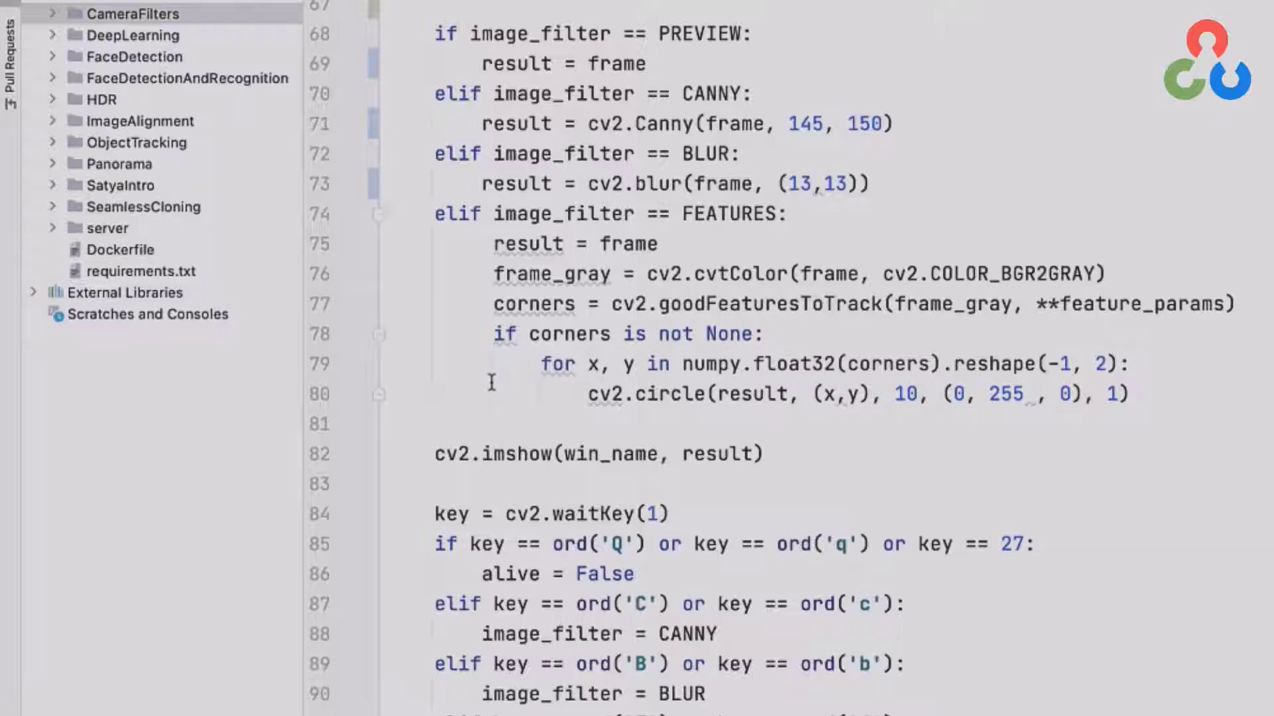
mouse_move(764, 448)
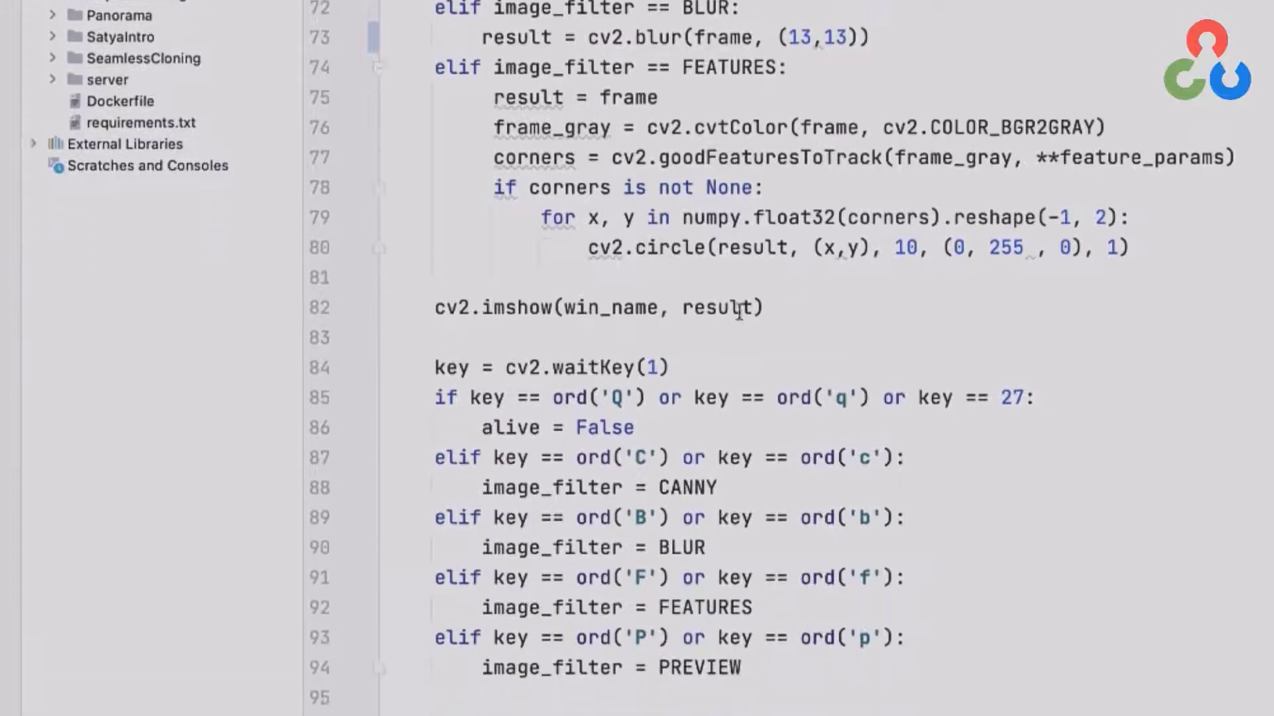
scroll(down, 3)
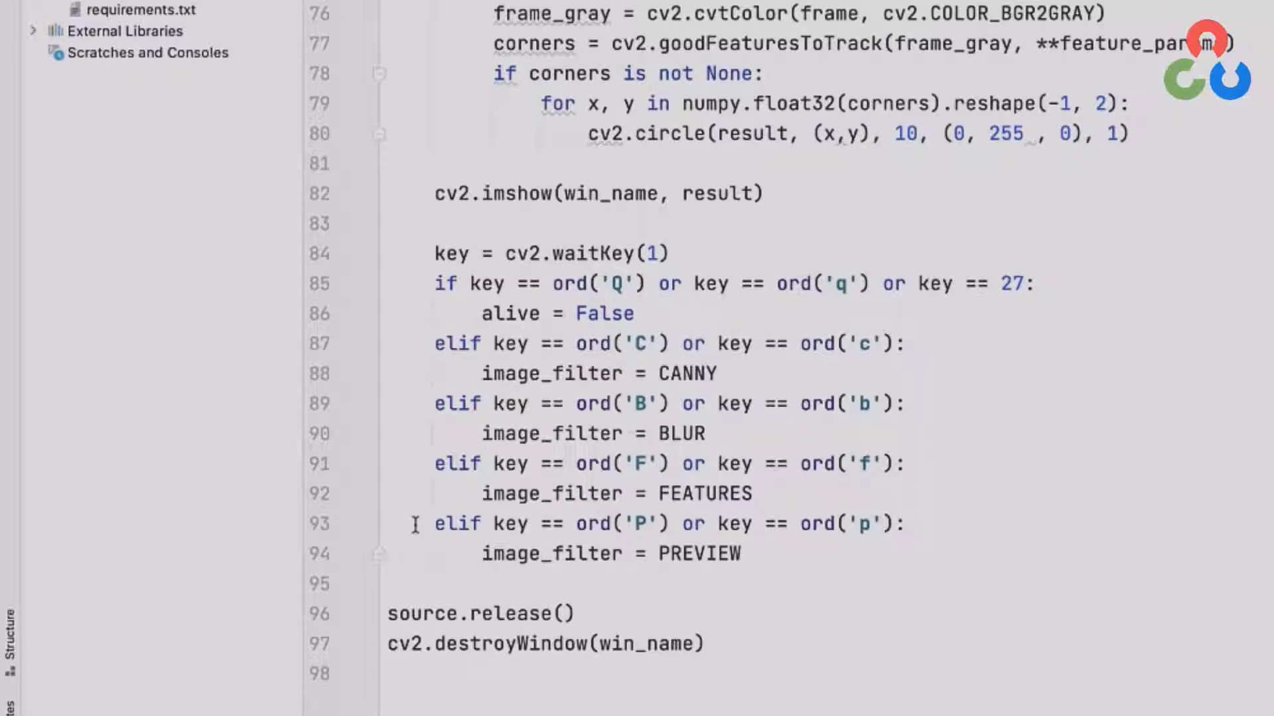
scroll(down, 3)
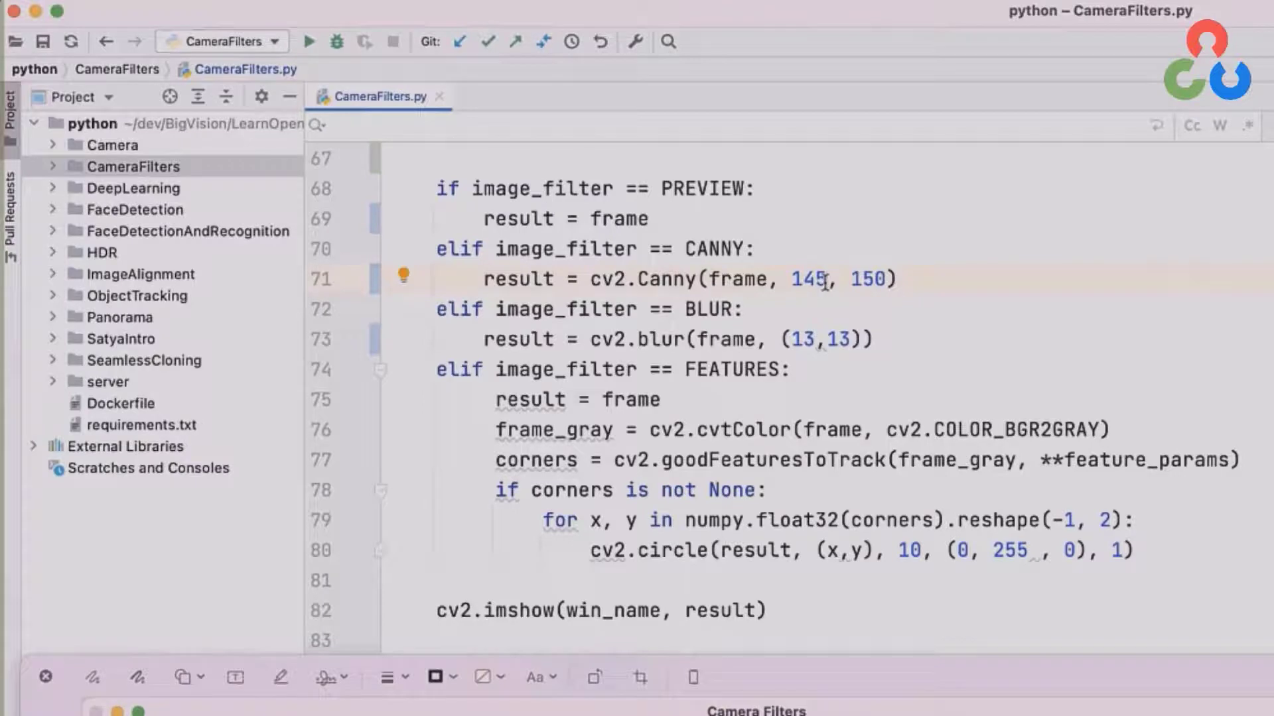
text(80)
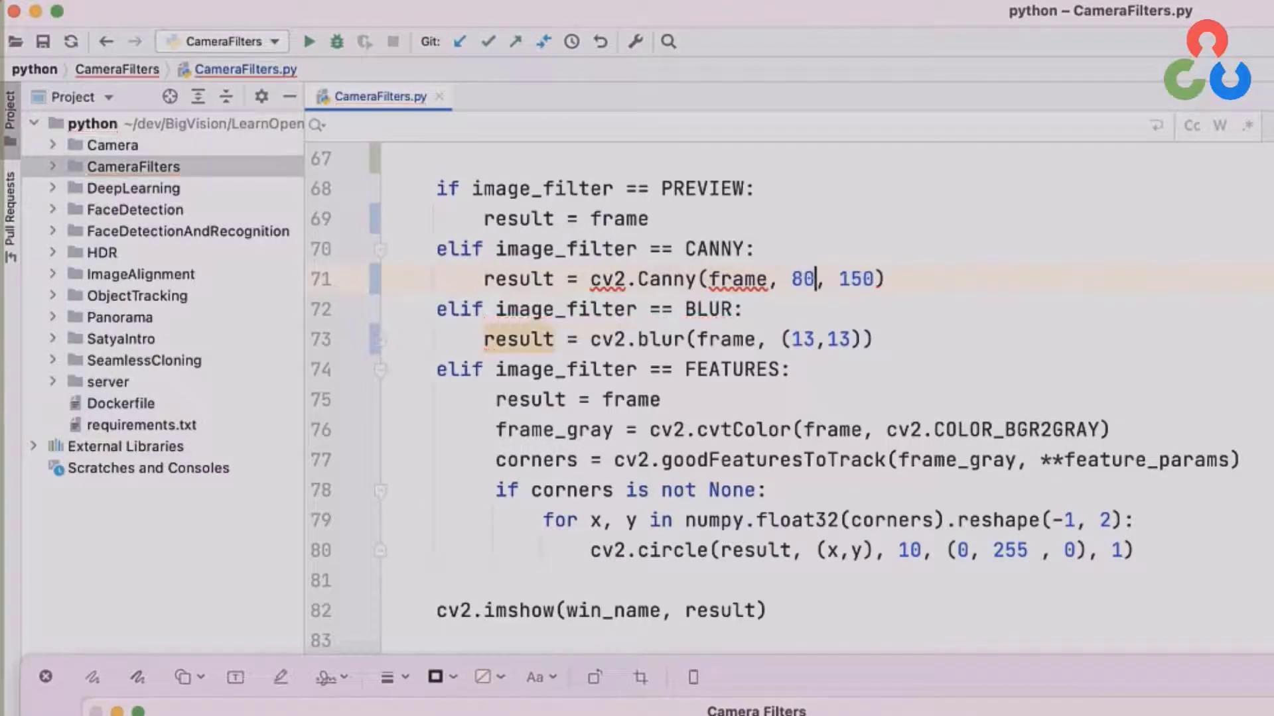